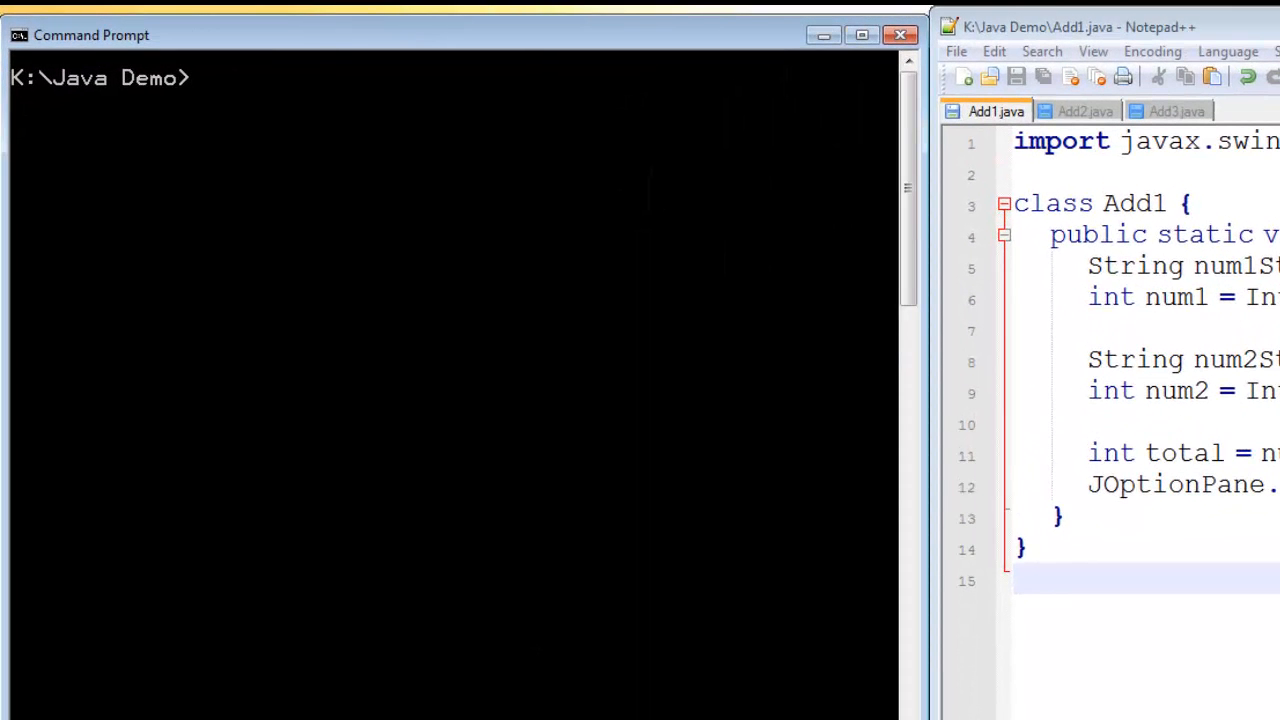
Run java Add1, enter 3 and 5, and dismiss the dialog showing a total of 8
type("java A")
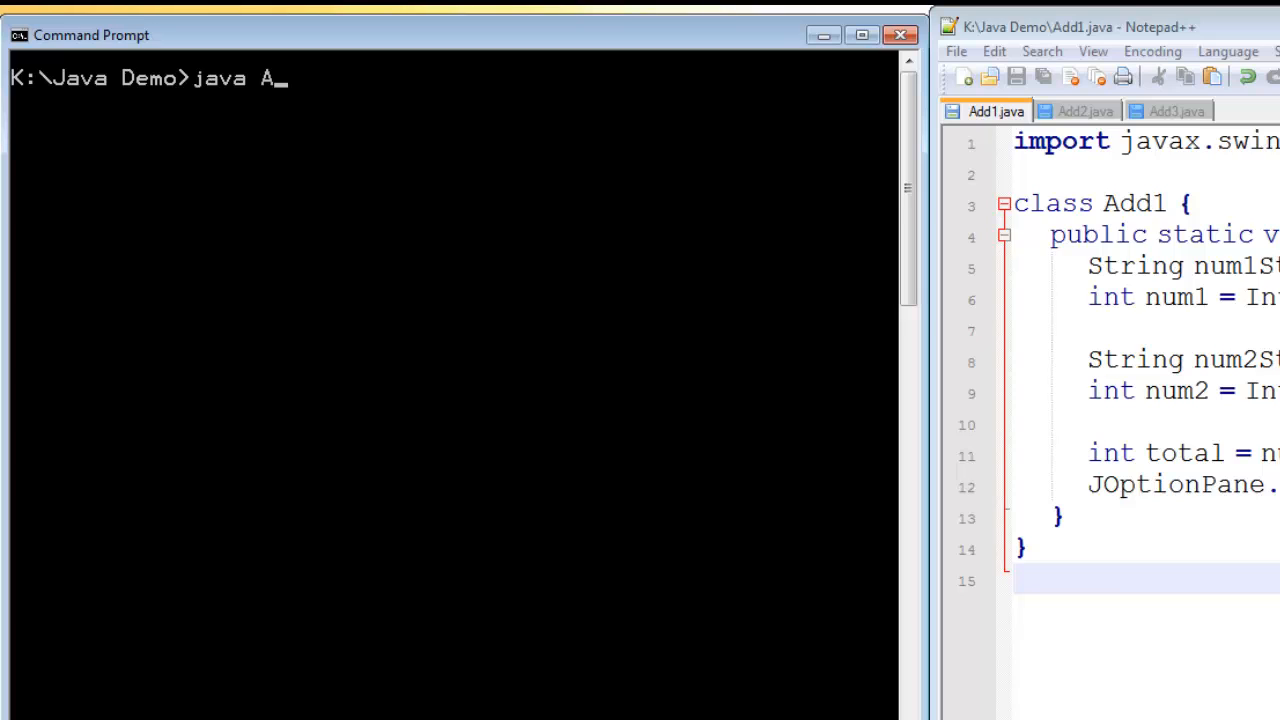
type("dd1")
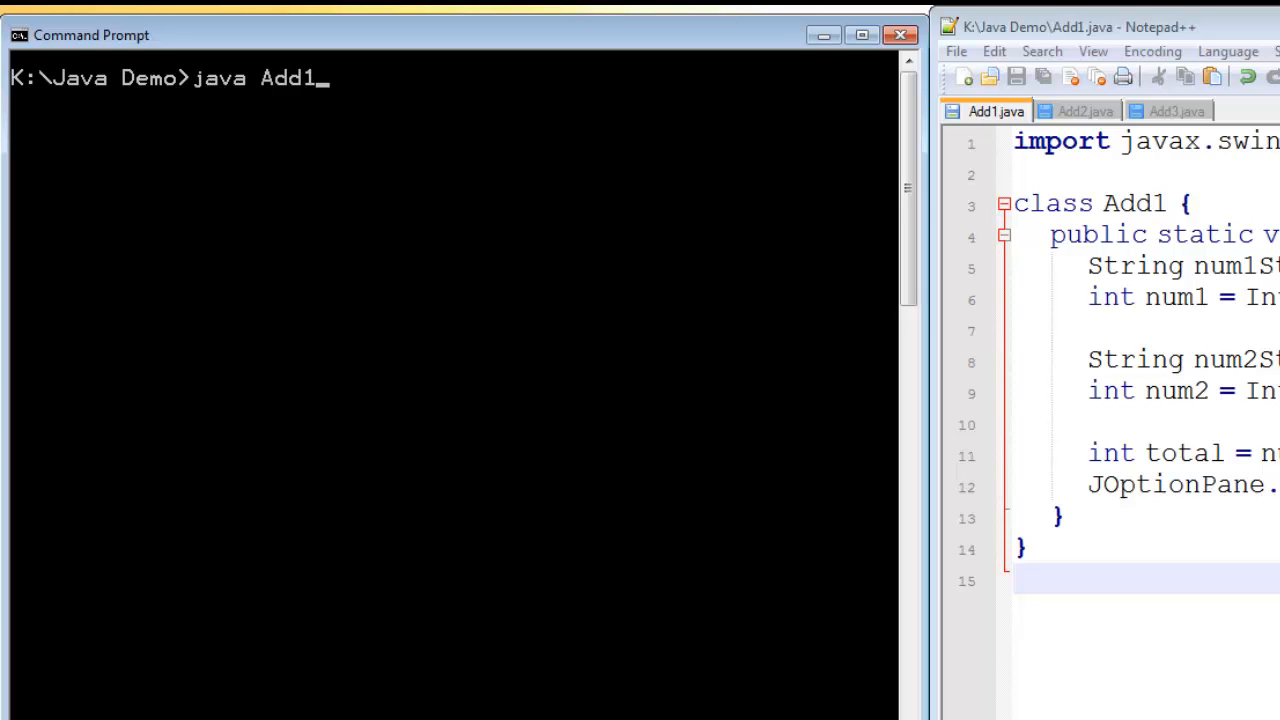
key("enter")
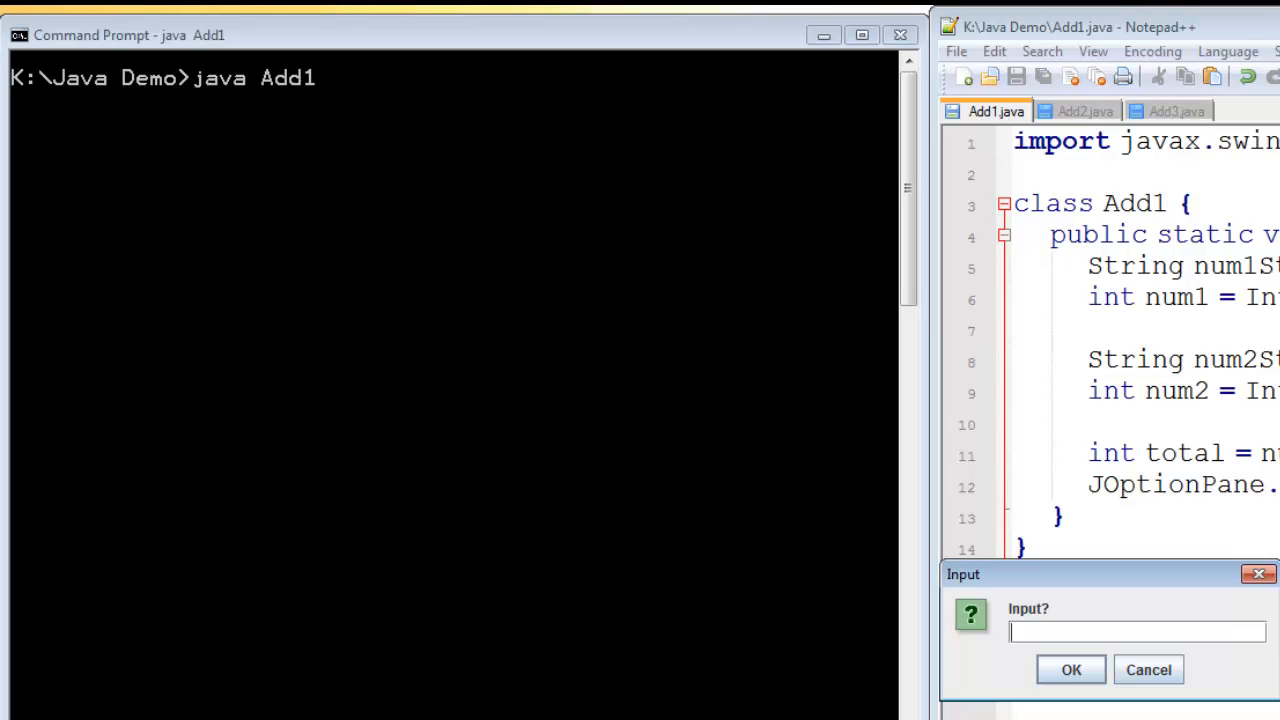
type("3")
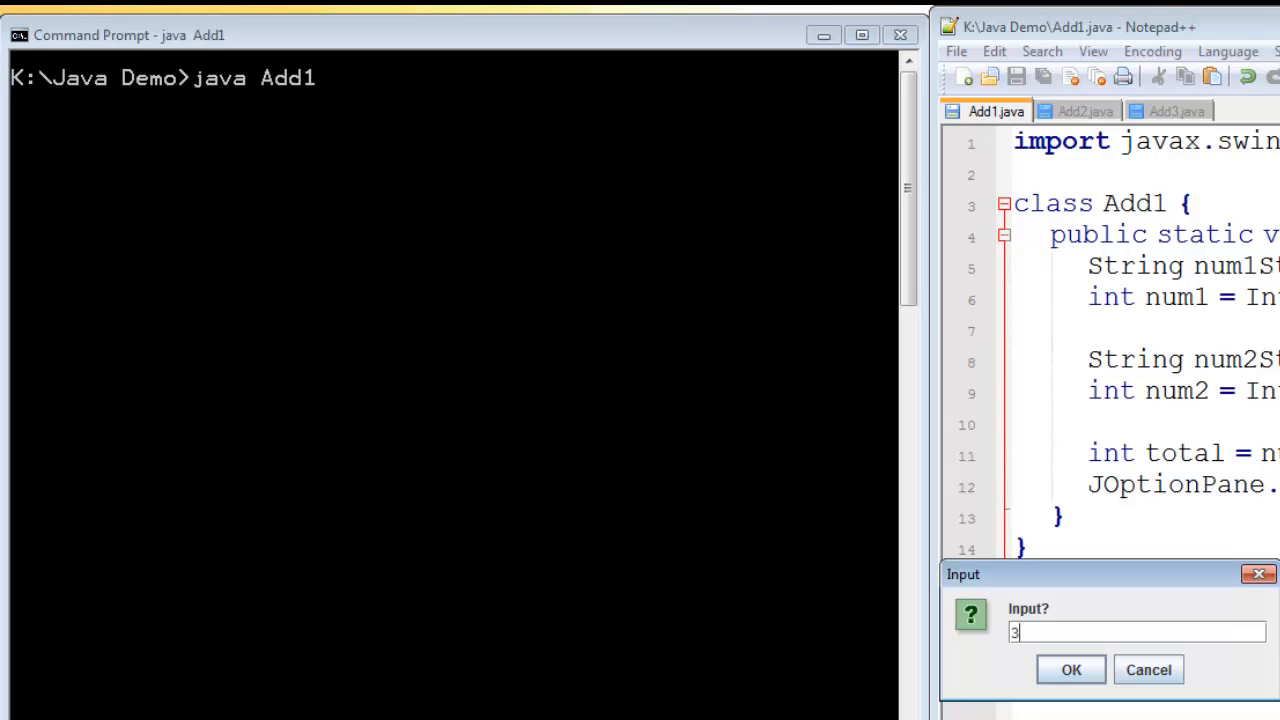
key("Backspace")
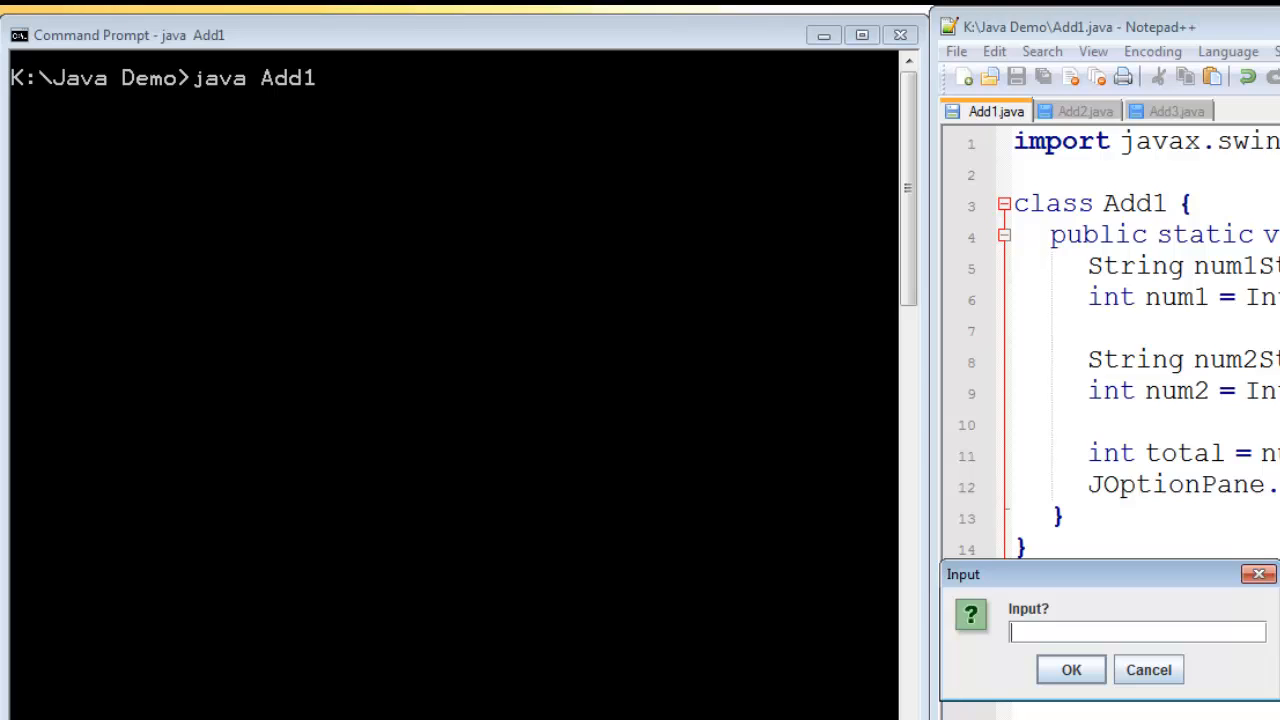
type("5")
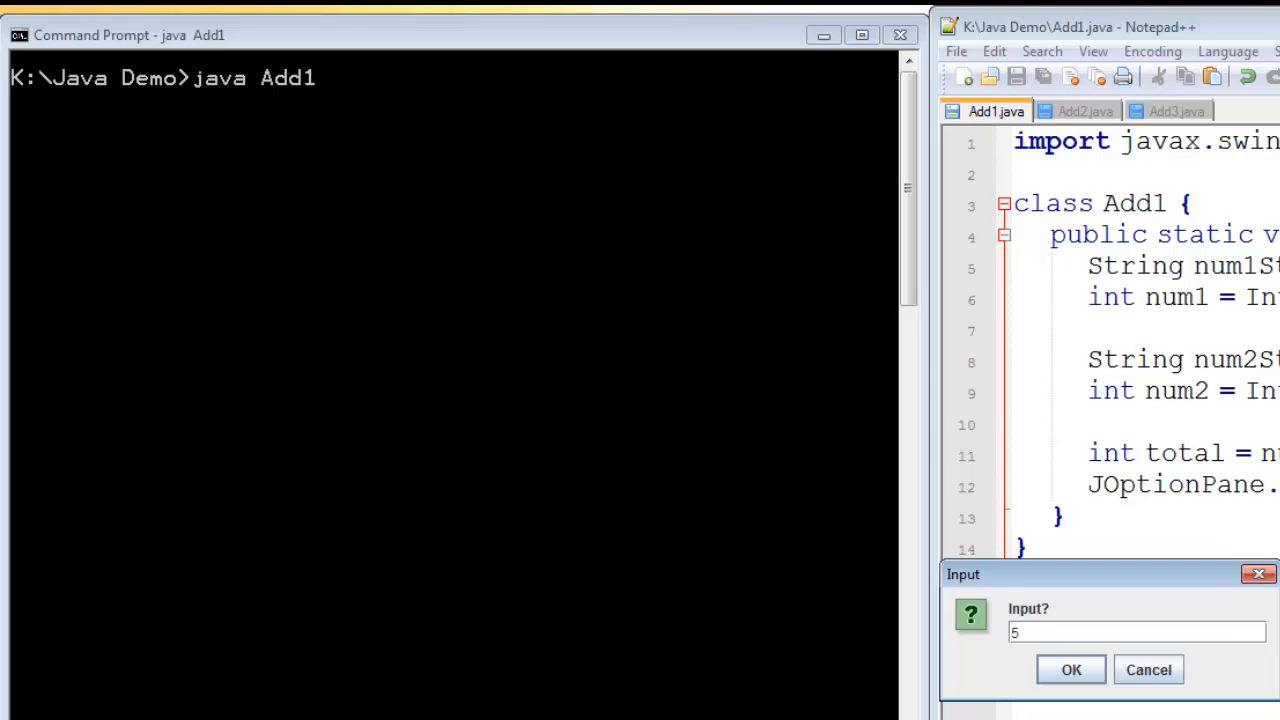
left_click(1070, 668)
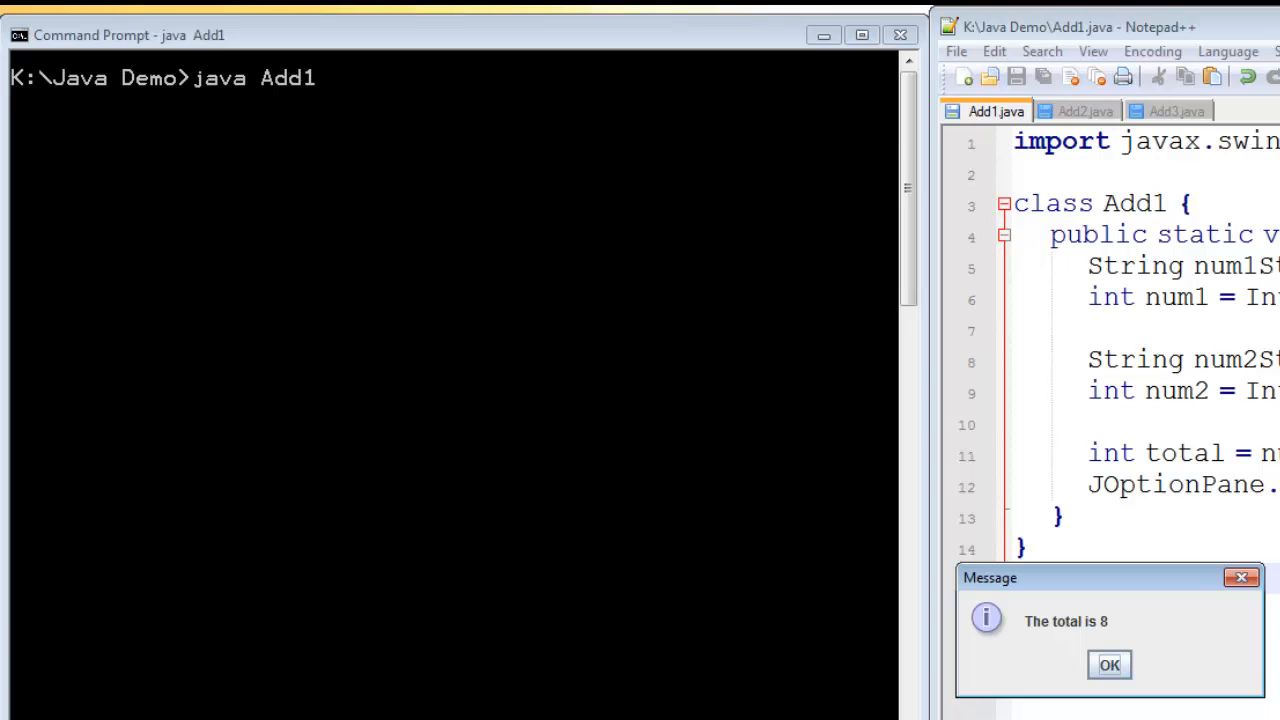
left_click(1108, 664)
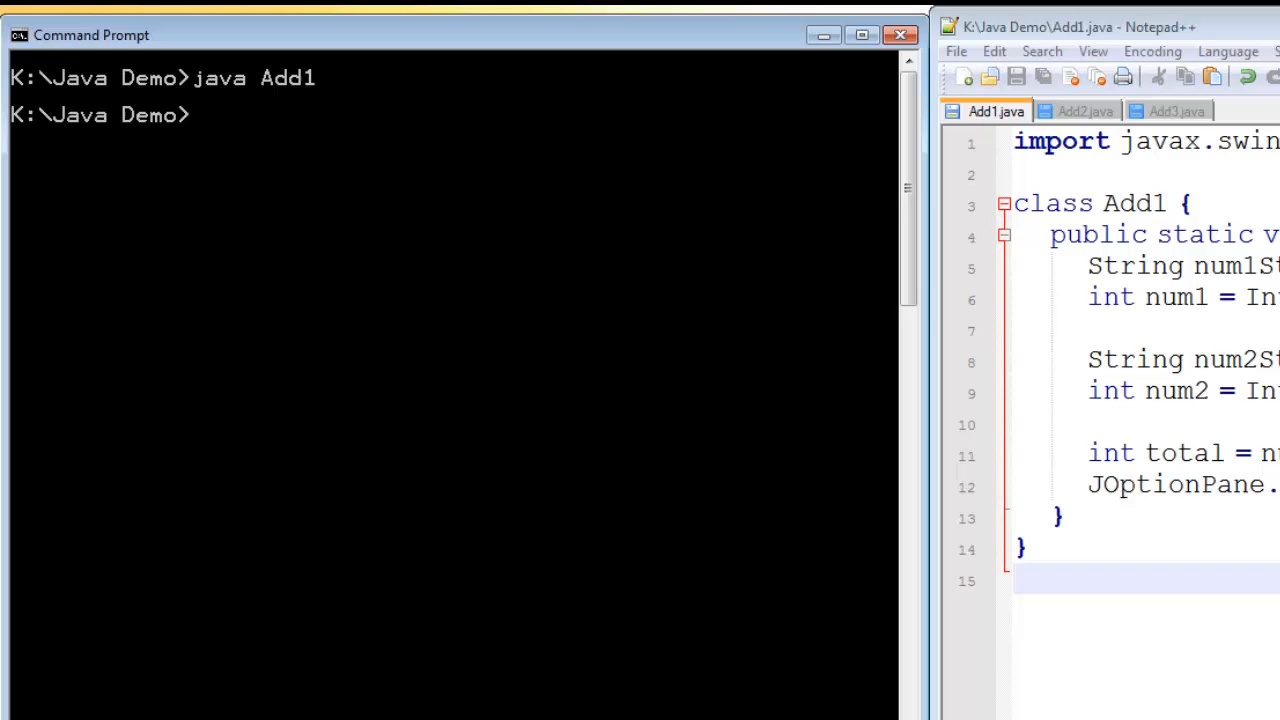
Run java Add1 with 3 then andy, crashing it with a NumberFormatException stack trace
type("java Add1")
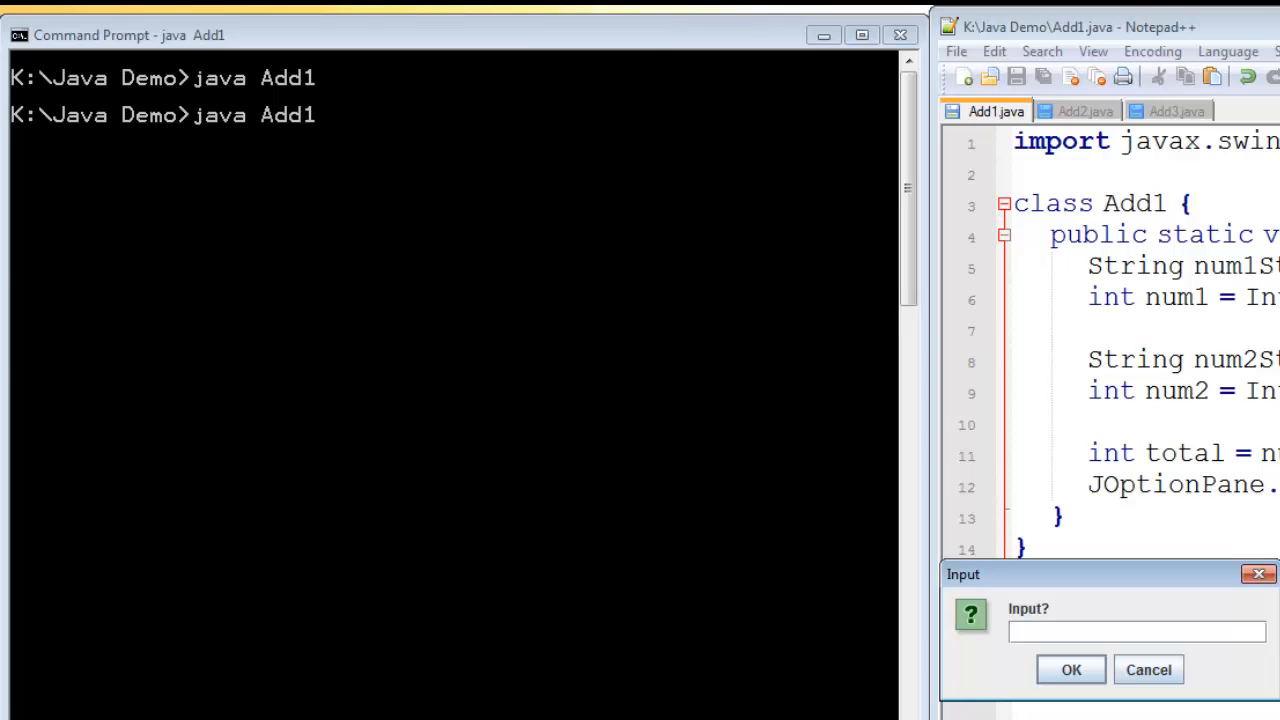
type("3")
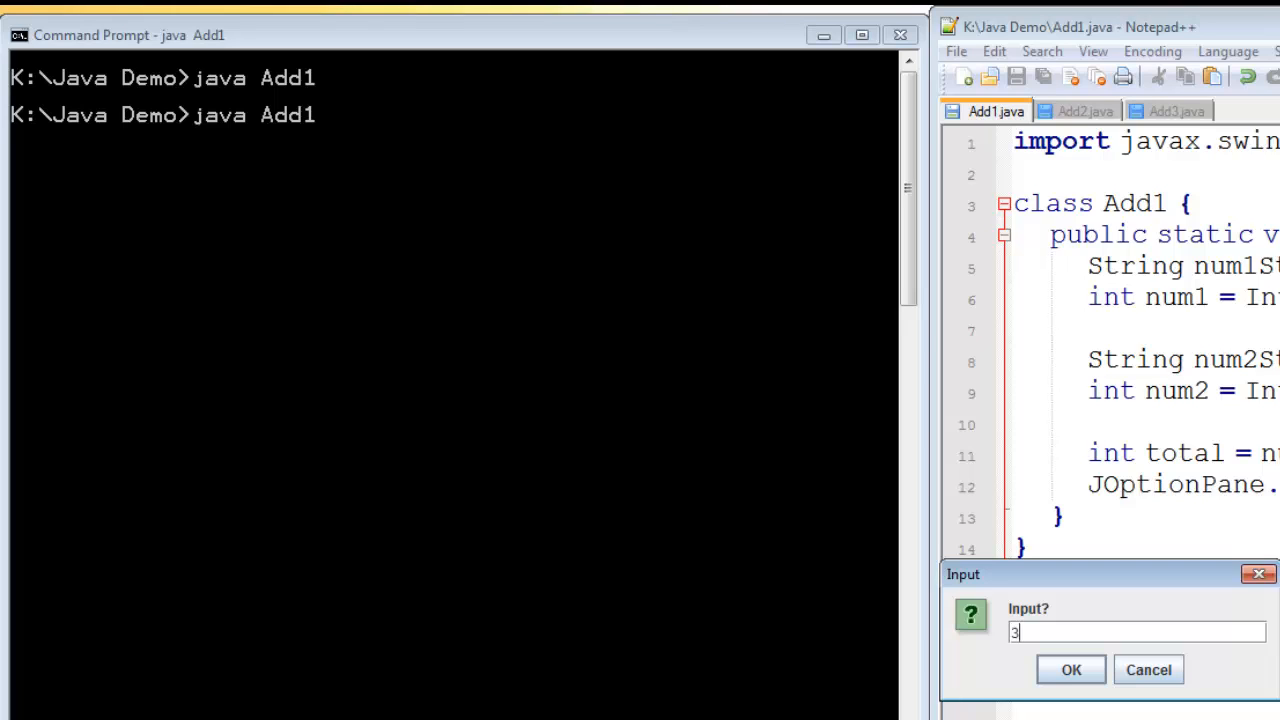
type("andy")
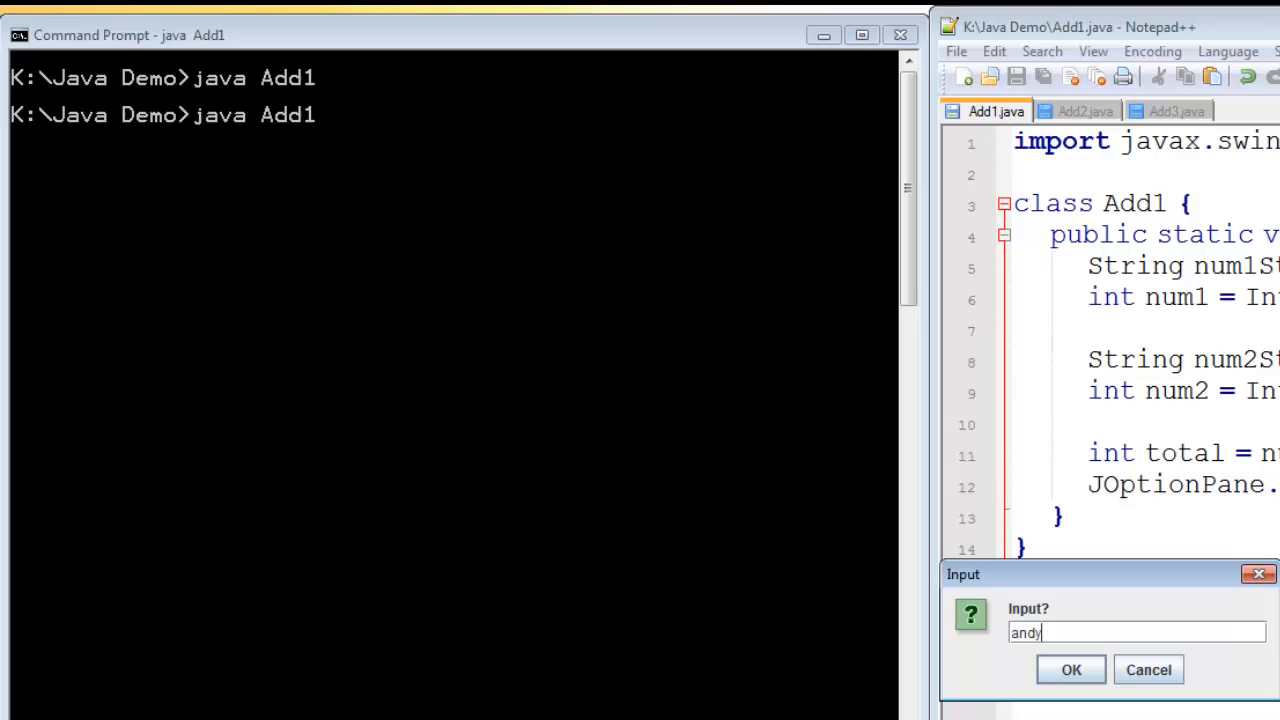
left_click(1070, 668)
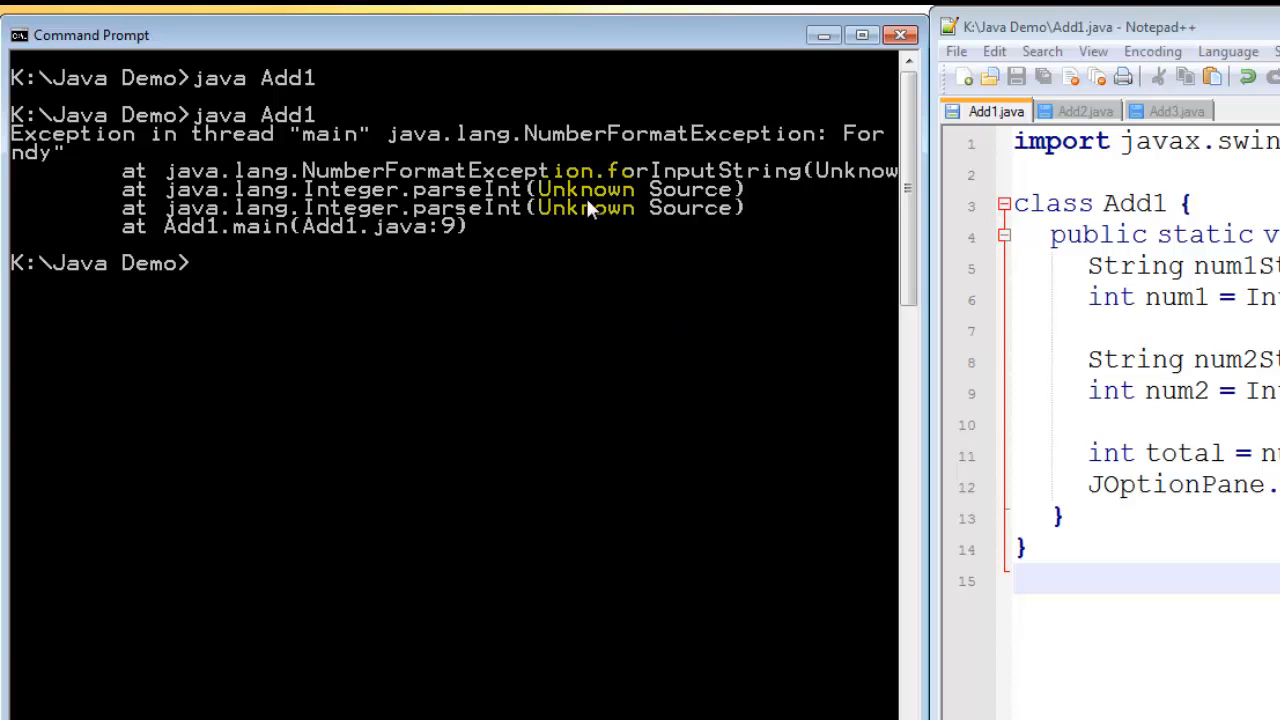
mouse_move(684, 150)
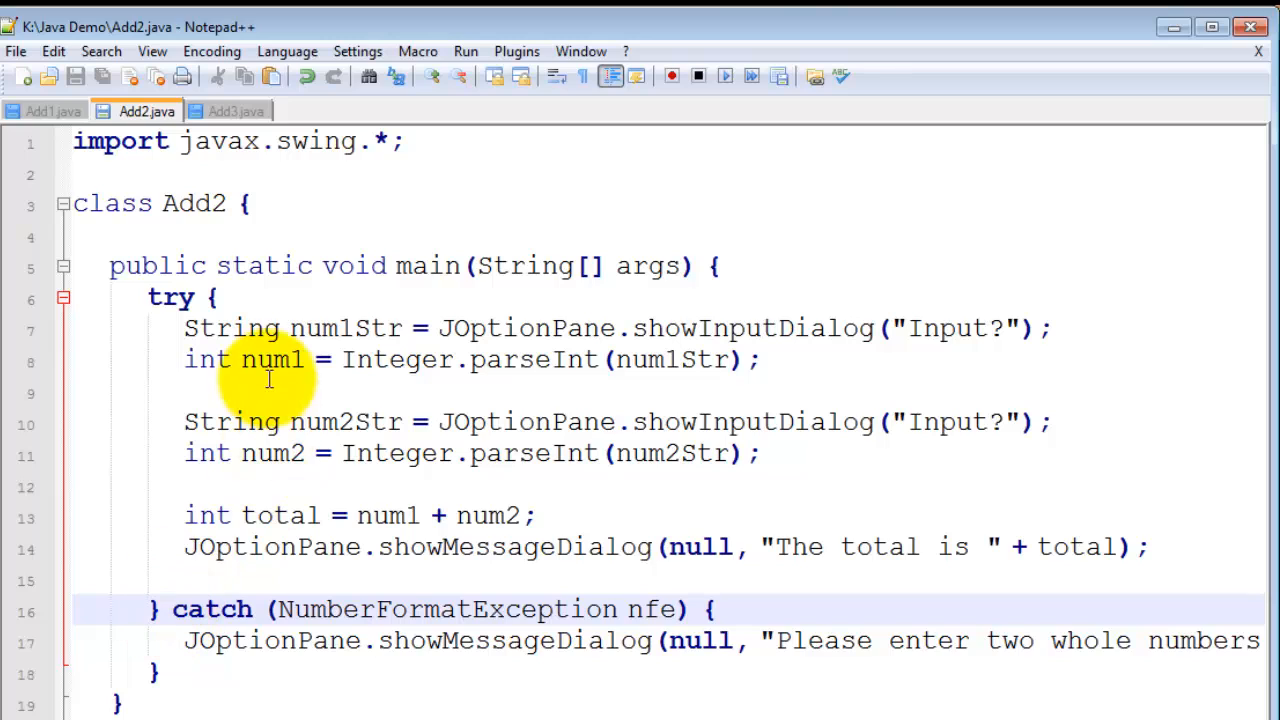
mouse_move(270, 548)
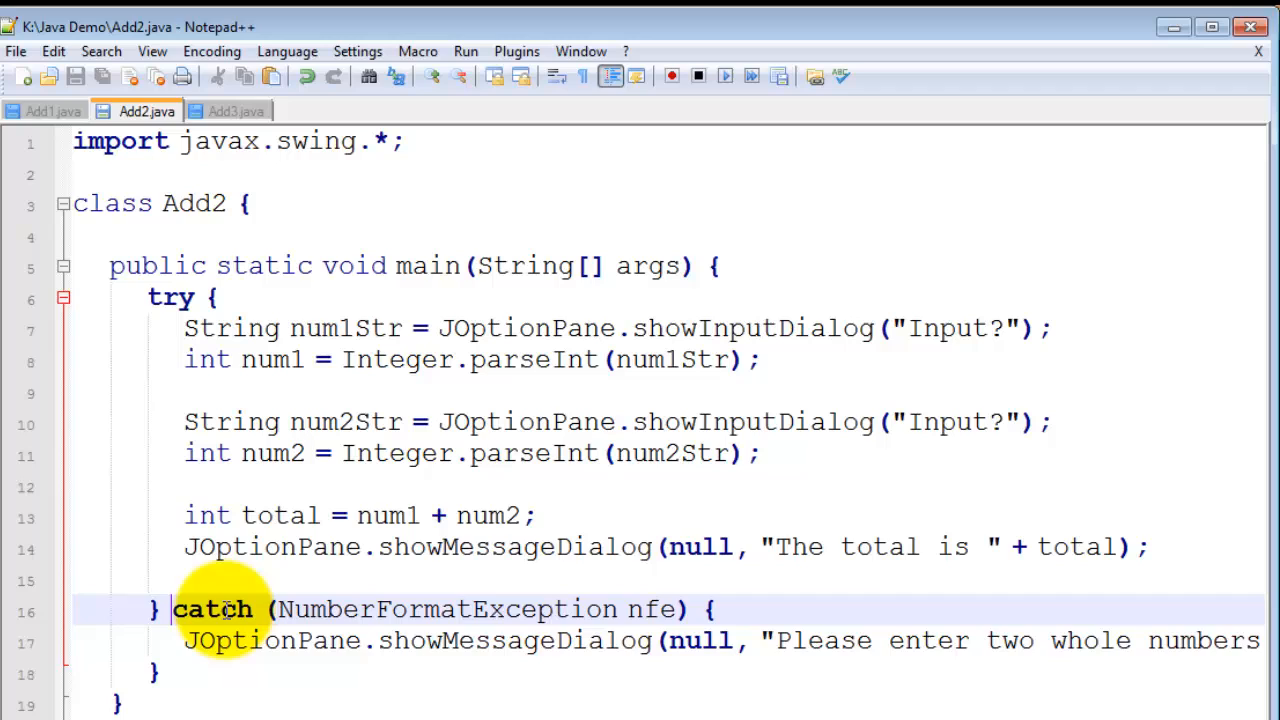
mouse_move(270, 640)
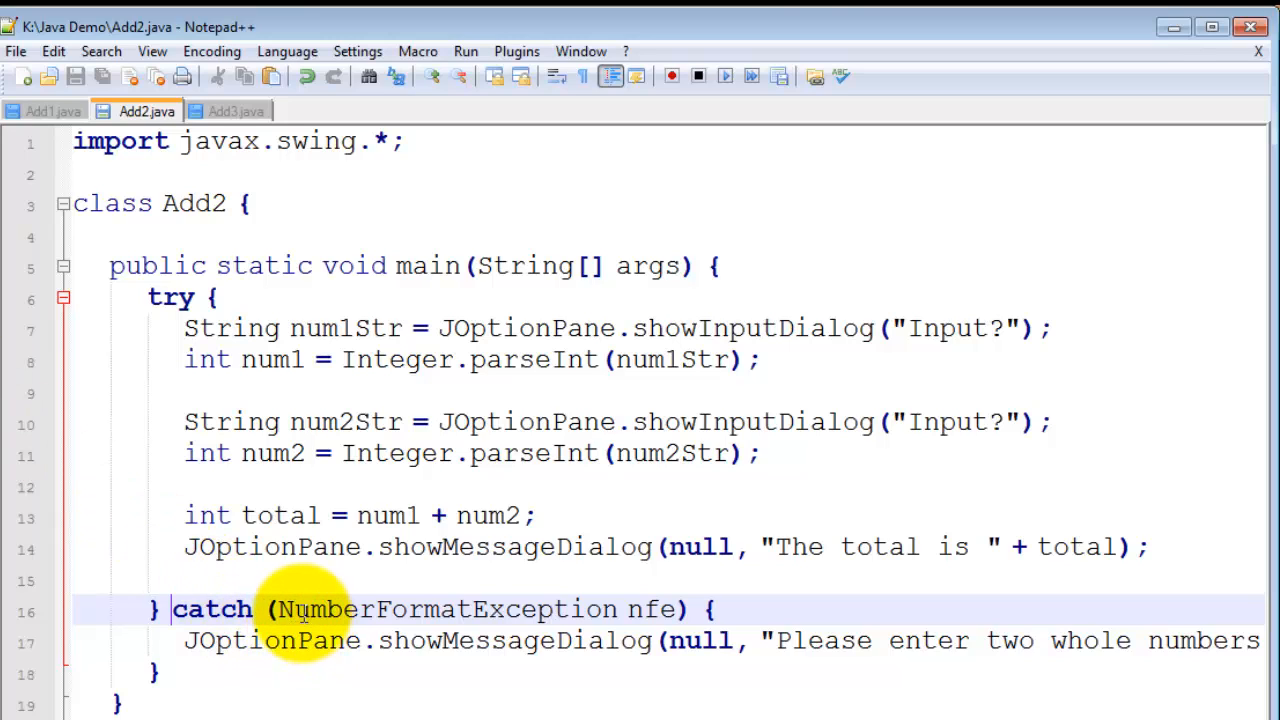
mouse_move(570, 610)
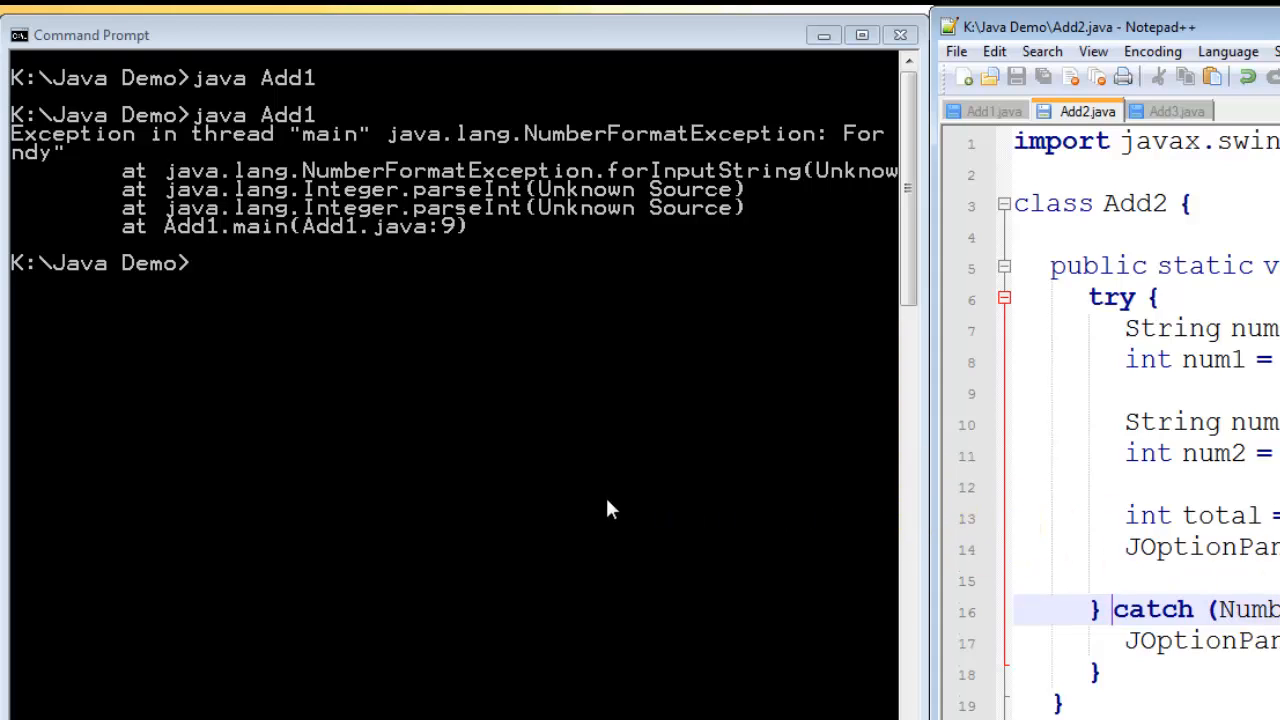
mouse_move(600, 500)
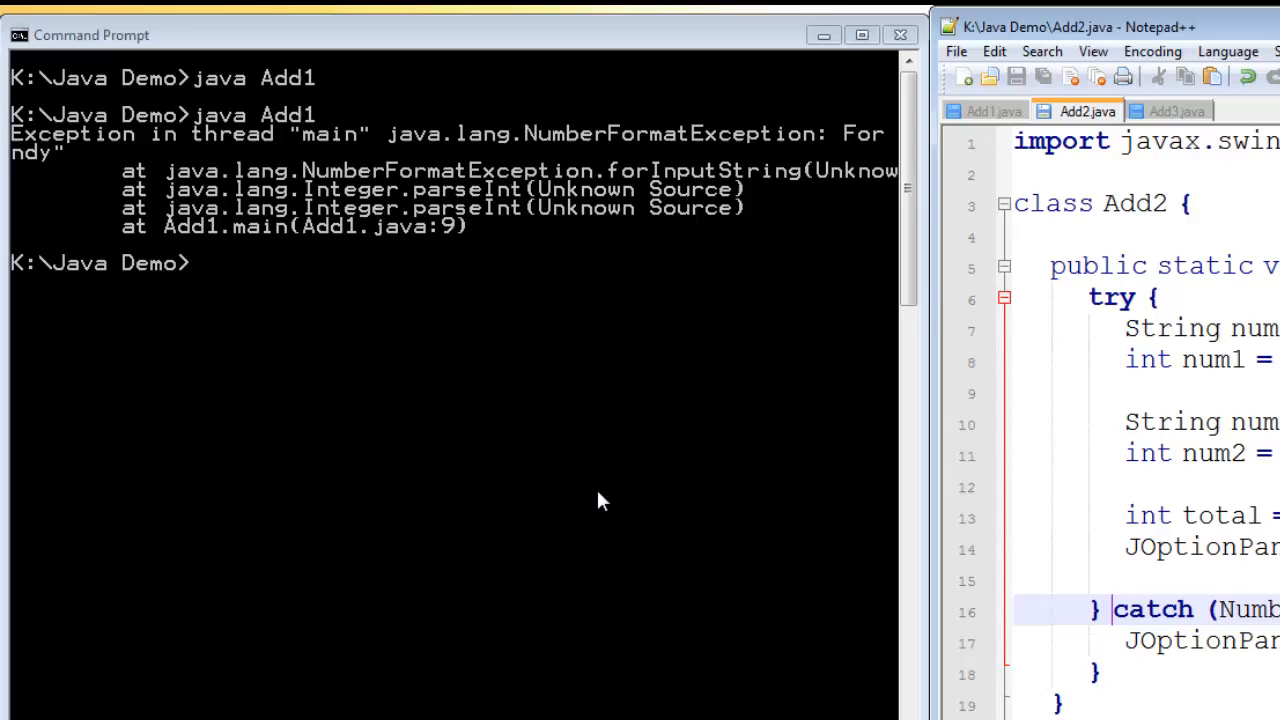
Run Add2 with andy as the first number and dismiss the 'Please enter two whole numbers.' warning
type("java Add1")
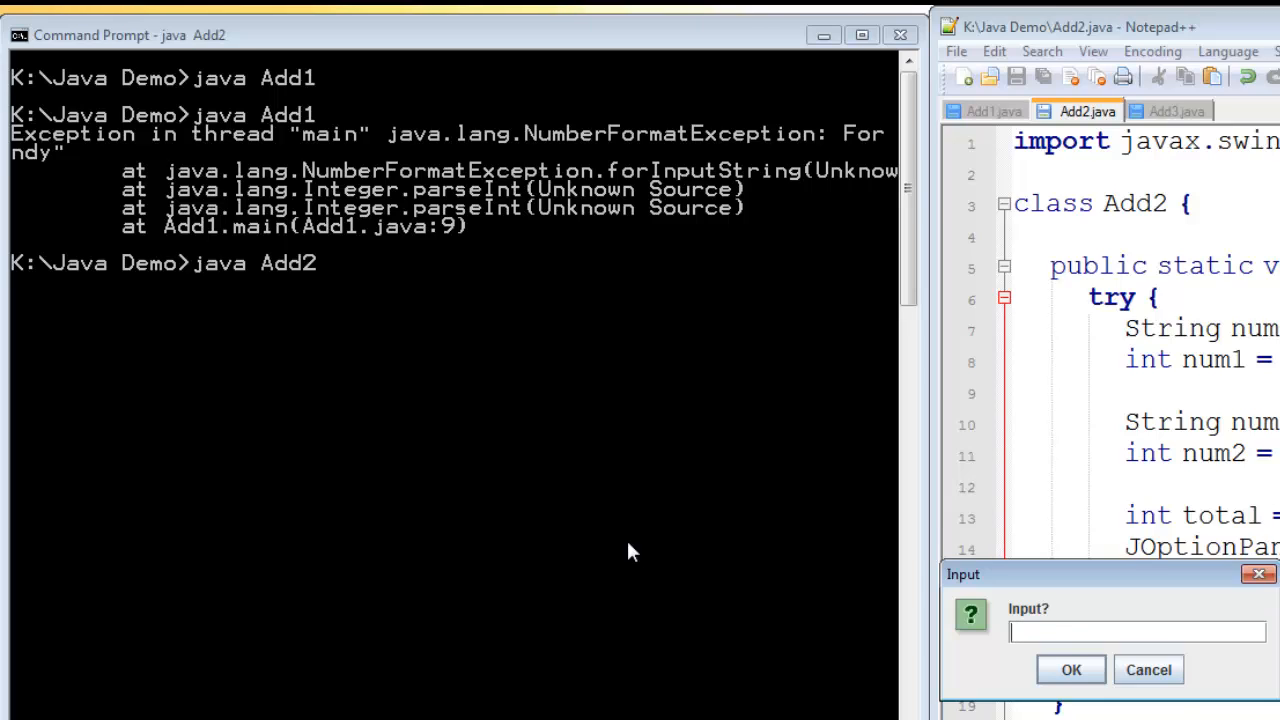
type("andy")
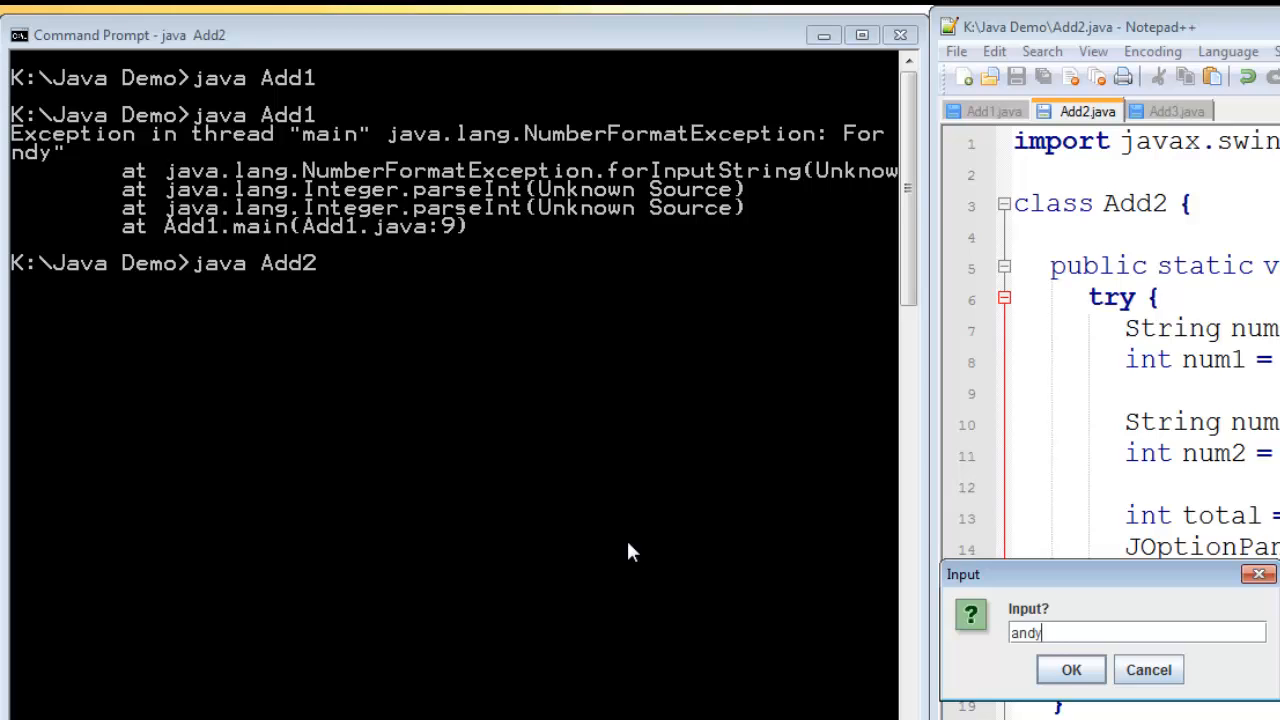
left_click(1072, 668)
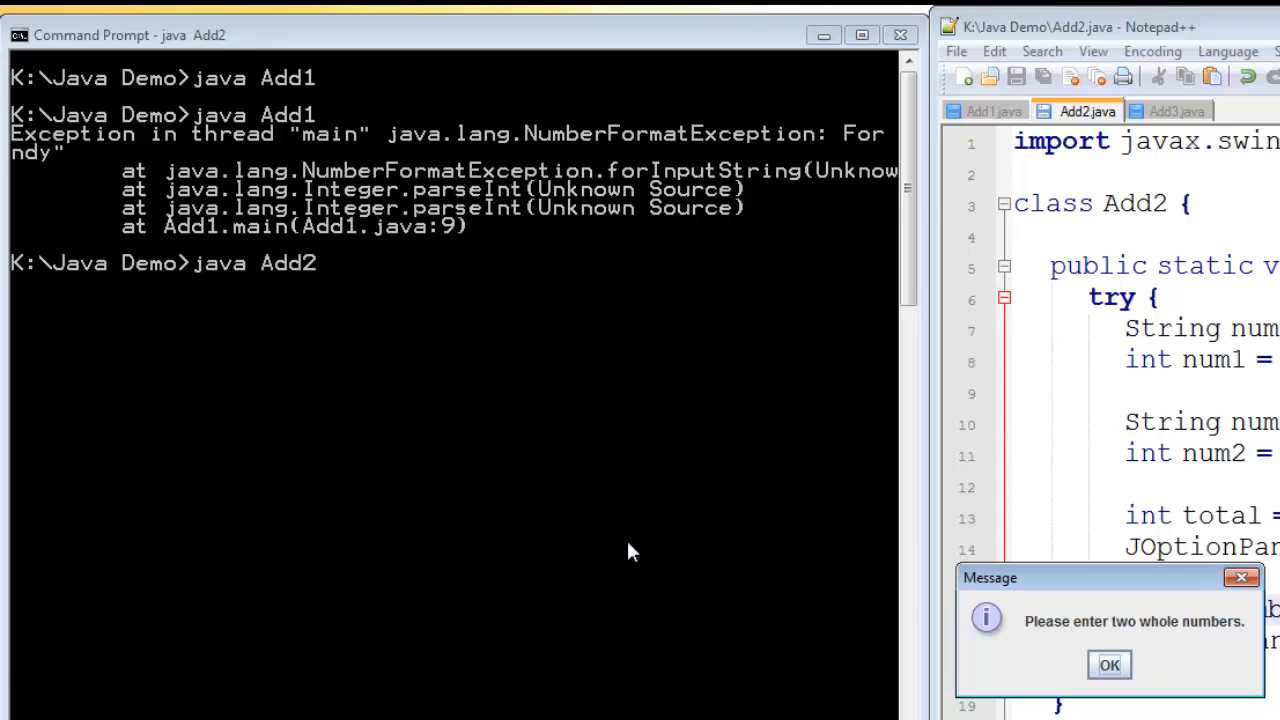
left_click(1108, 664)
type("java Add3")
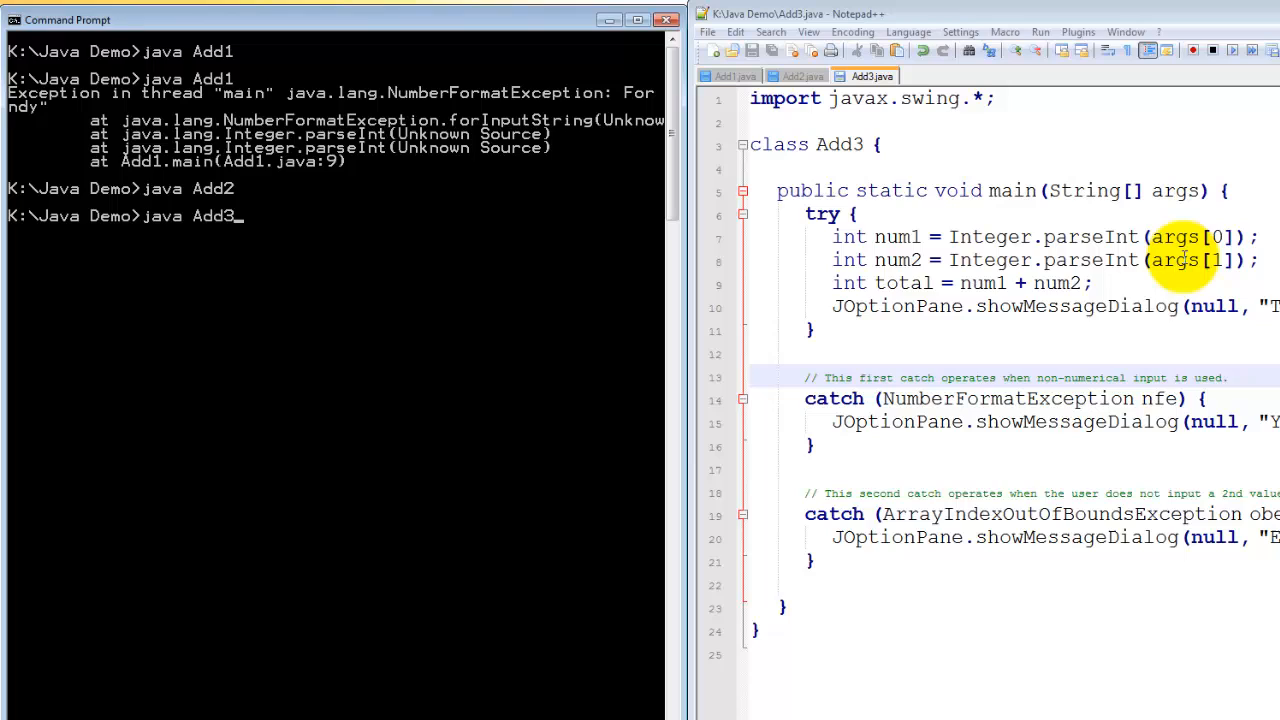
mouse_move(988, 508)
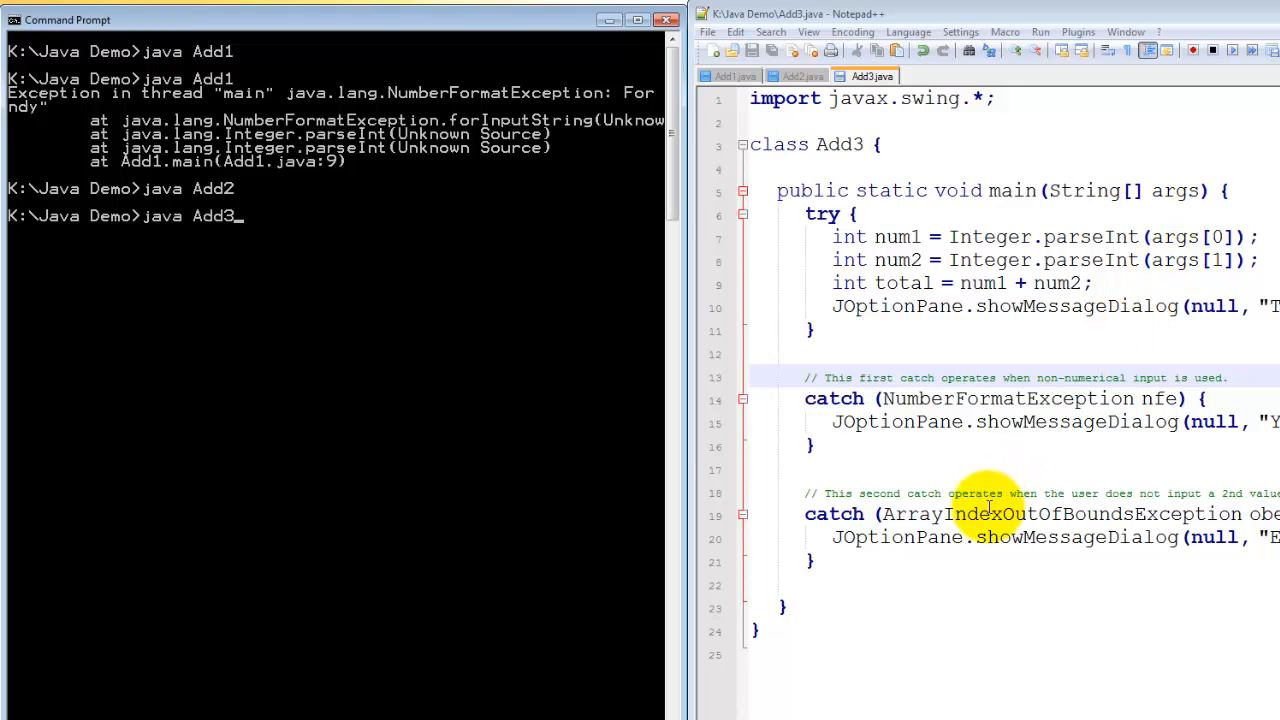
mouse_move(532, 466)
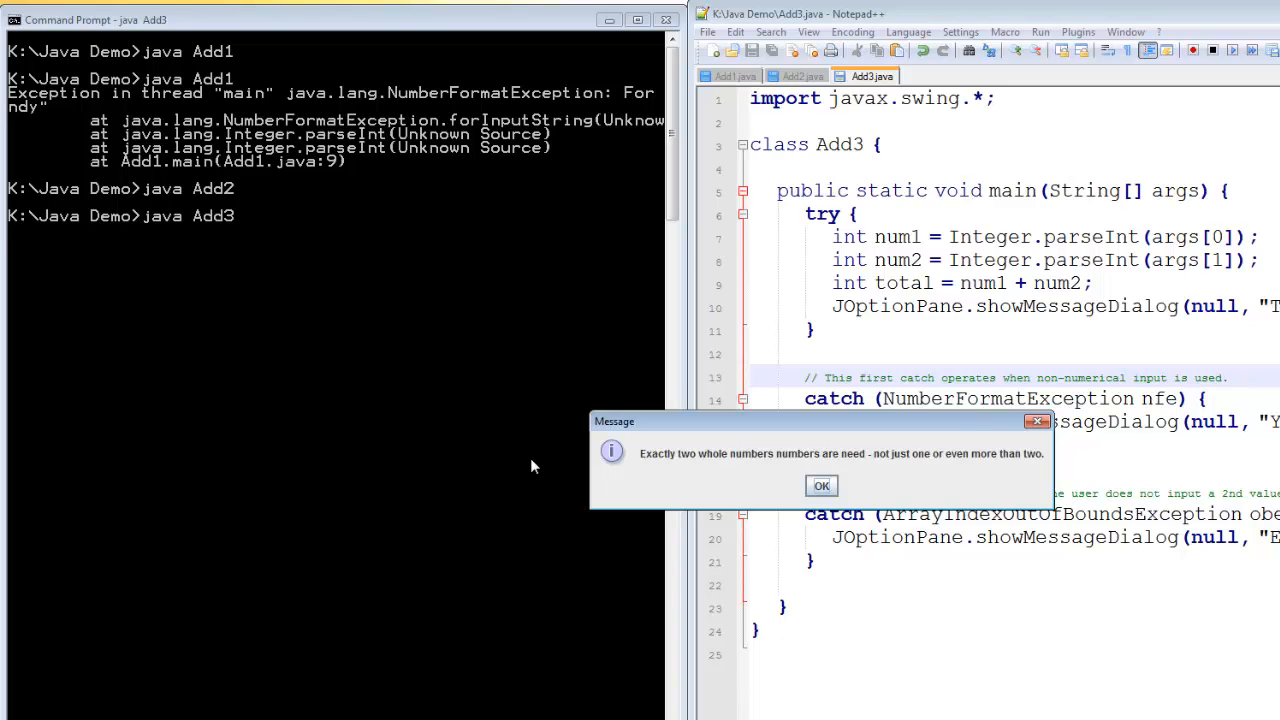
Dismiss Add3's two-numbers-needed message, then run java Add3 3 5 and dismiss its total of 8
left_click(820, 486)
type("java Add3 ")
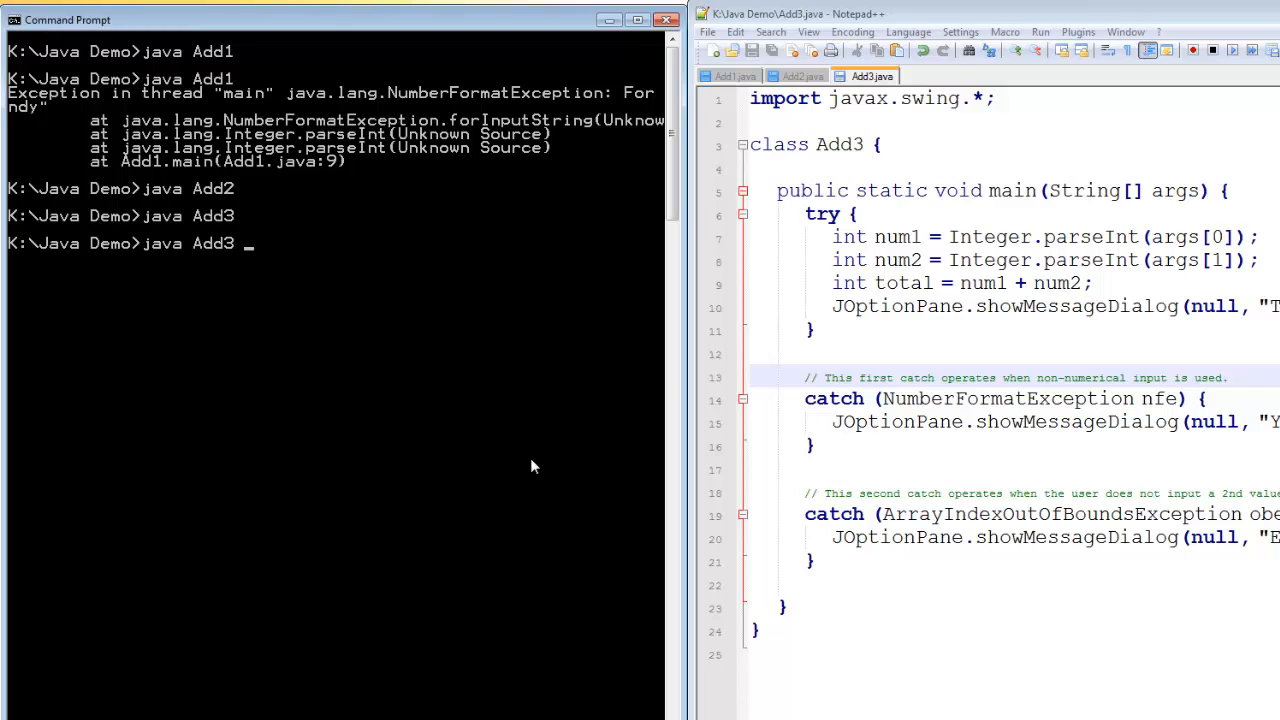
type("3 5")
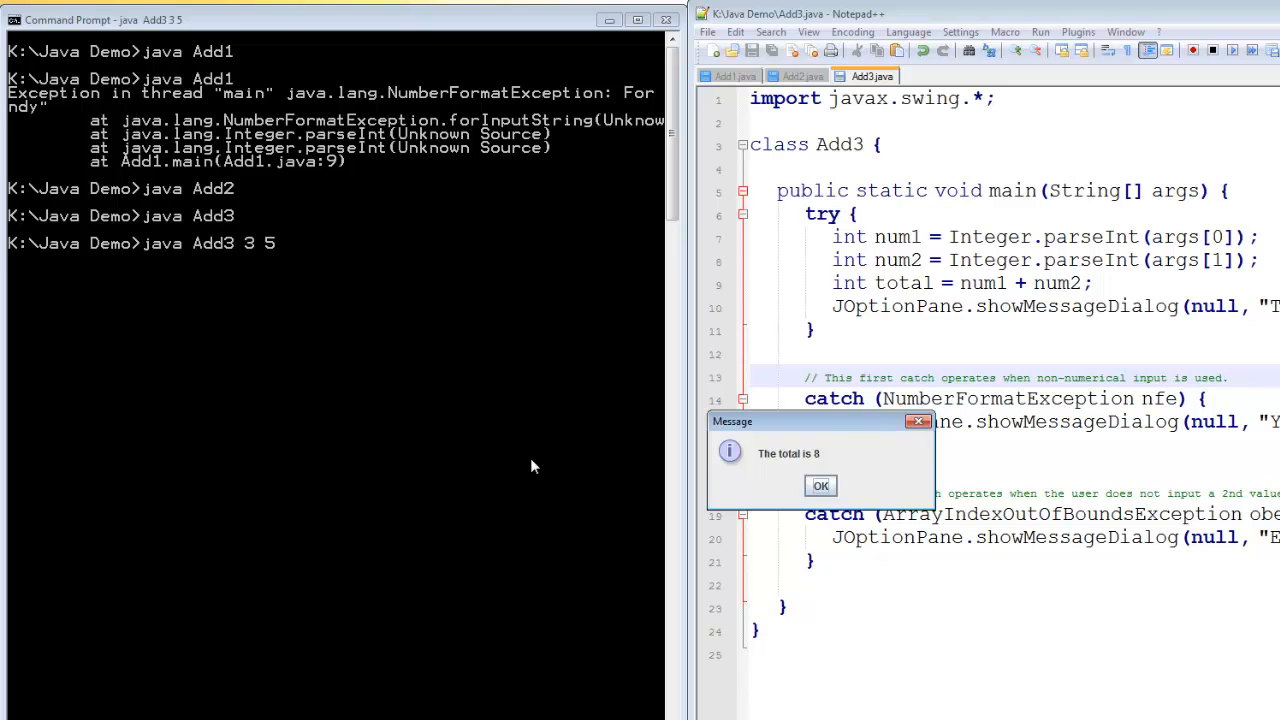
left_click(820, 486)
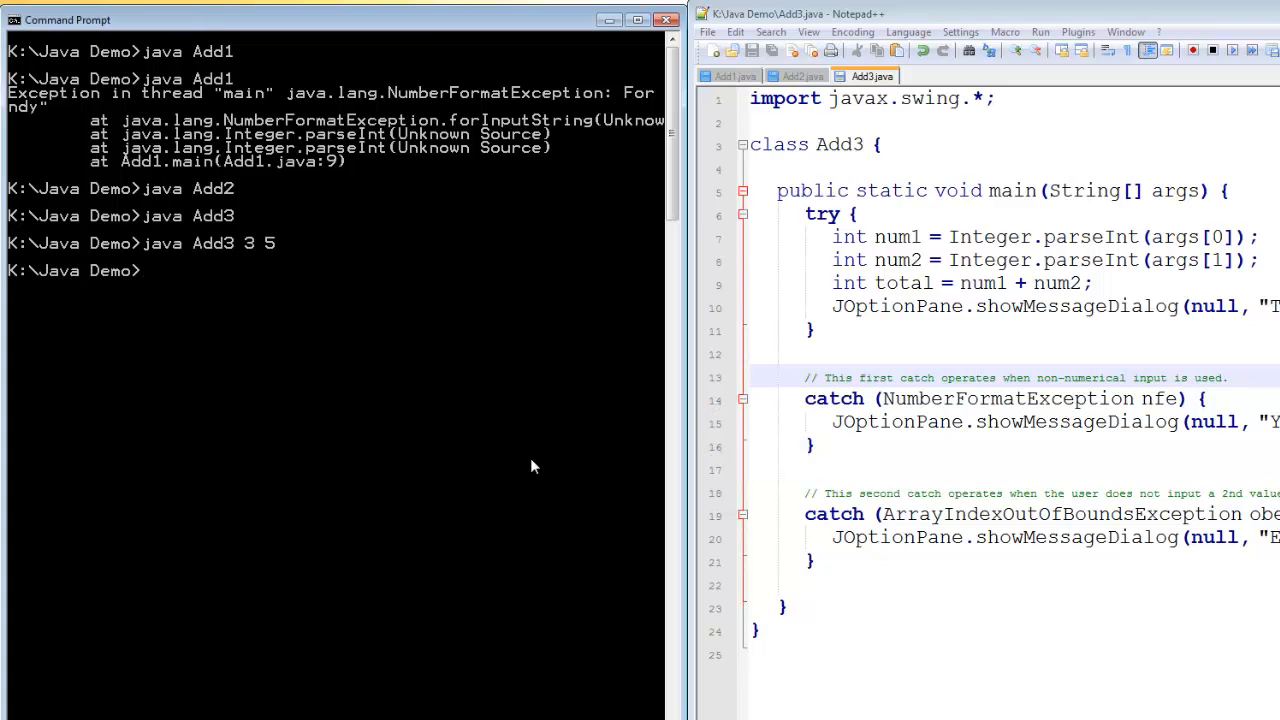
Run java Add3 3 andy and java Add3 andy 3, dismissing the text-instead-of-whole-numbers warning each time
type("java Add3 3 5")
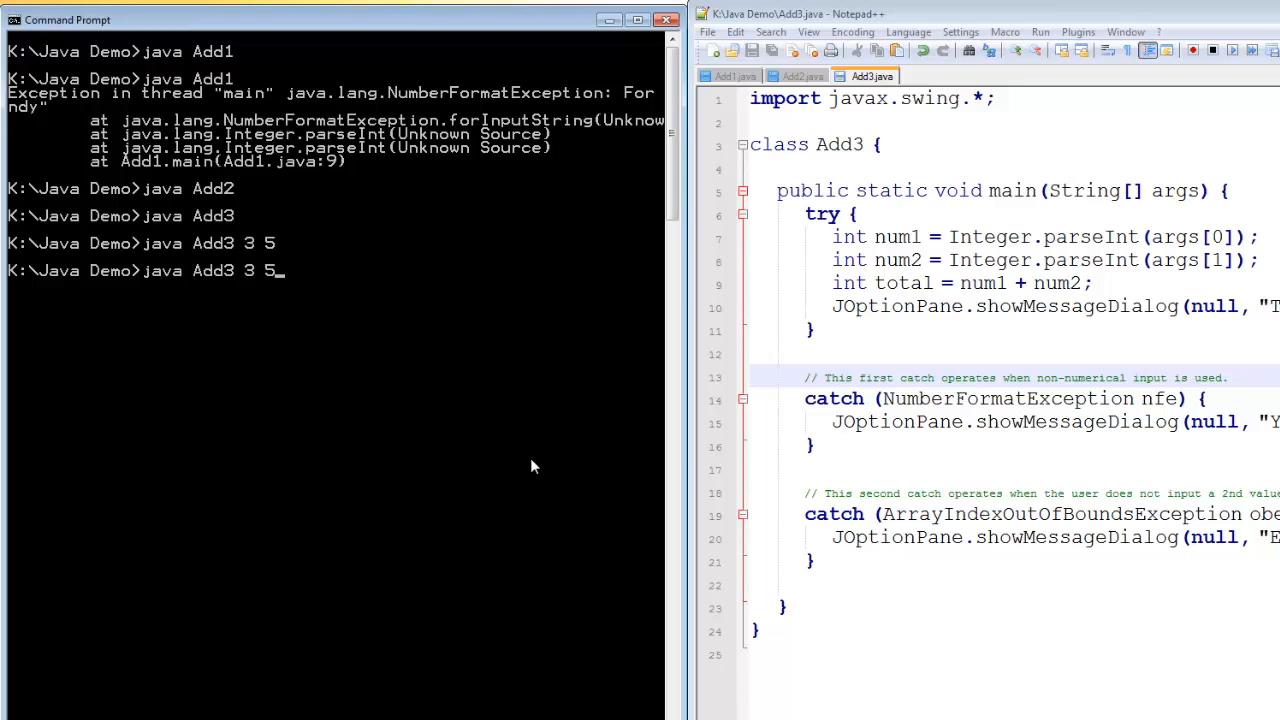
key("backspace")
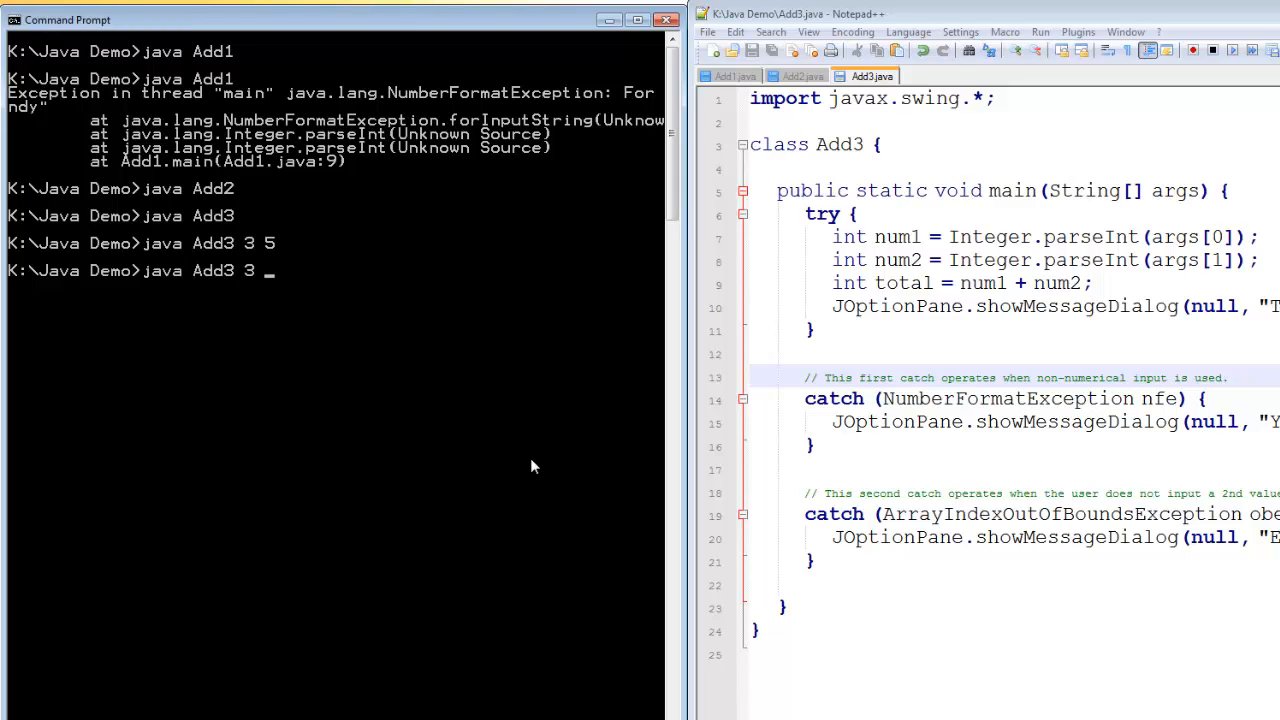
type("andy")
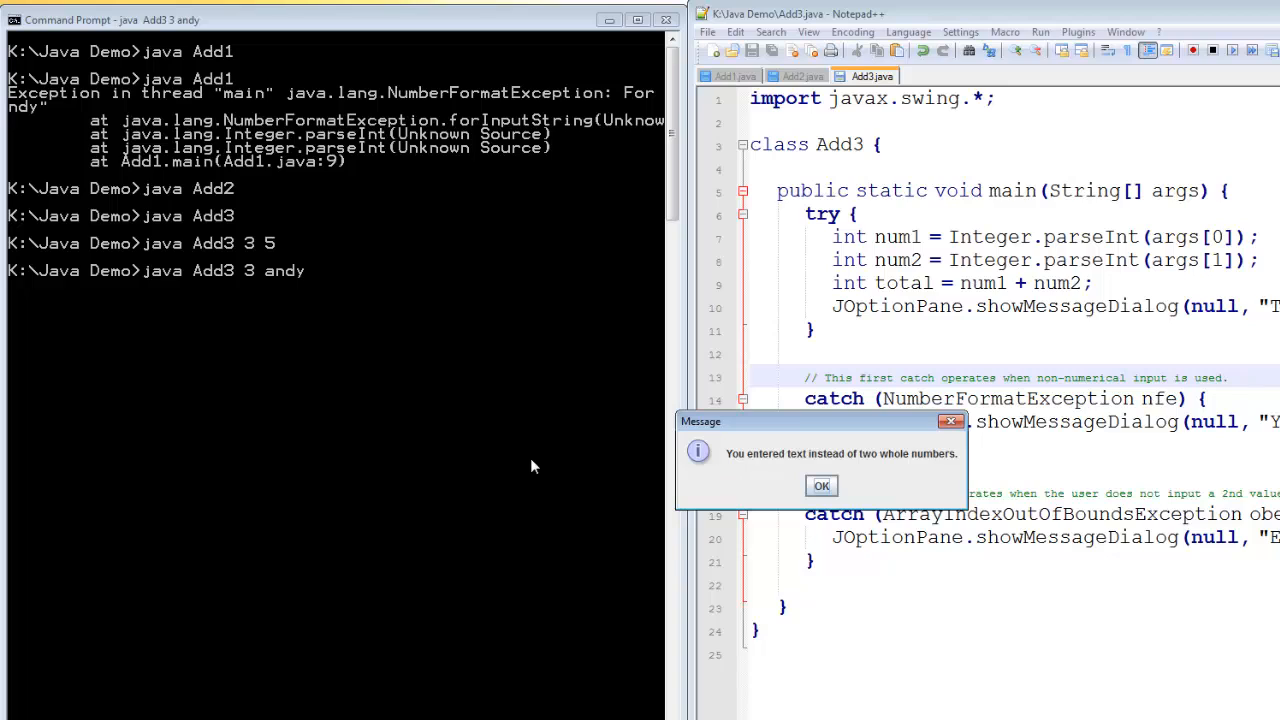
left_click(820, 486)
type("java Add3 andy 3")
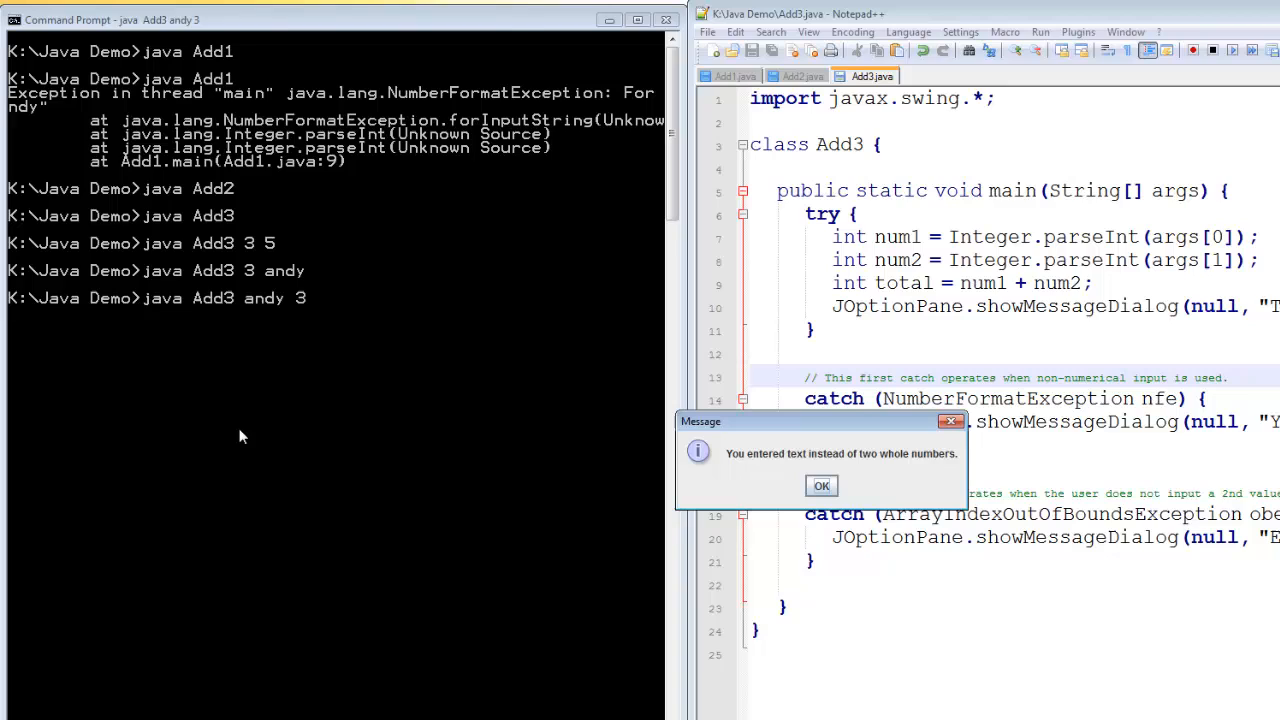
left_click(820, 486)
type("java Add3 andy 3")
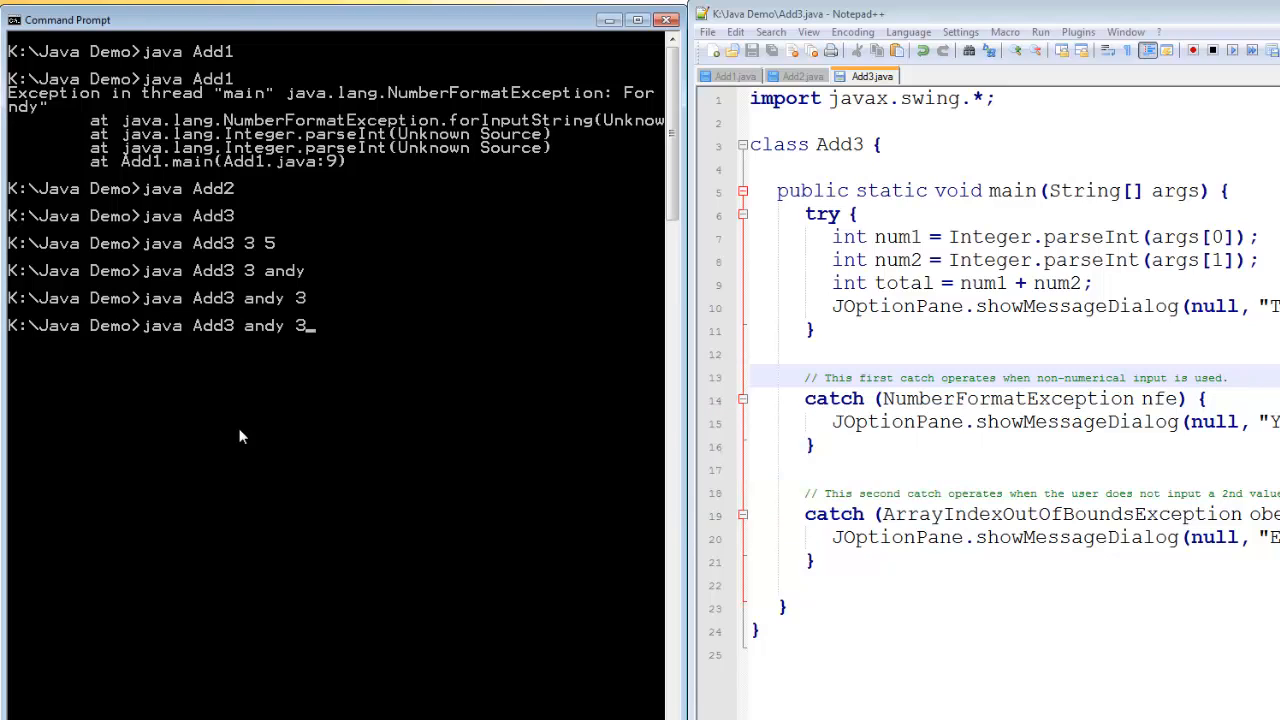
Run java Add3 andy asif and dismiss its text-instead-of-whole-numbers warning
type("asi")
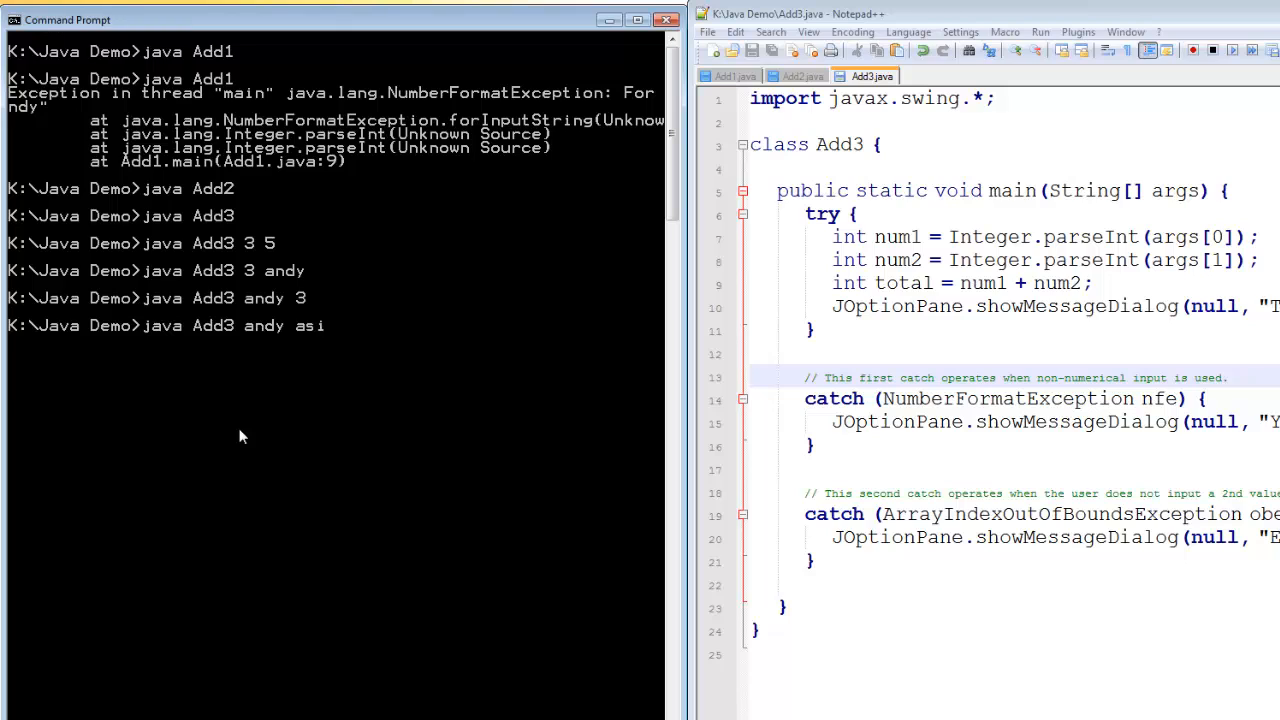
type("f")
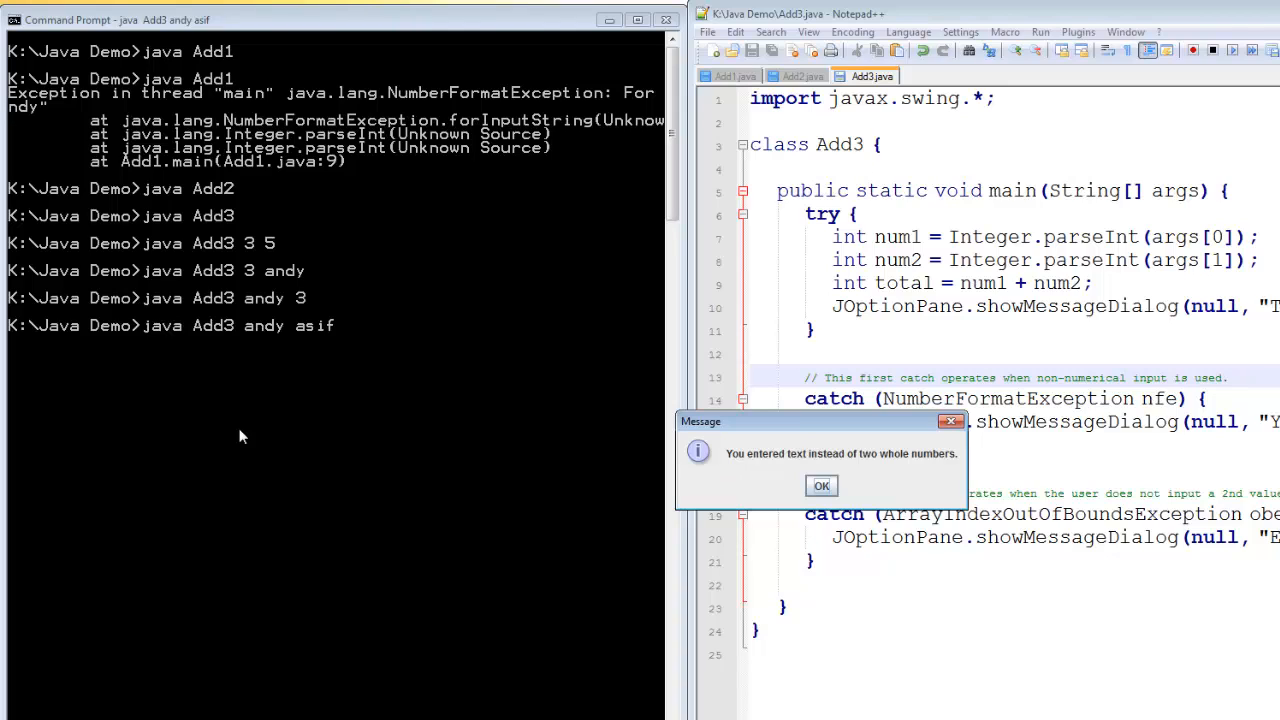
left_click(820, 486)
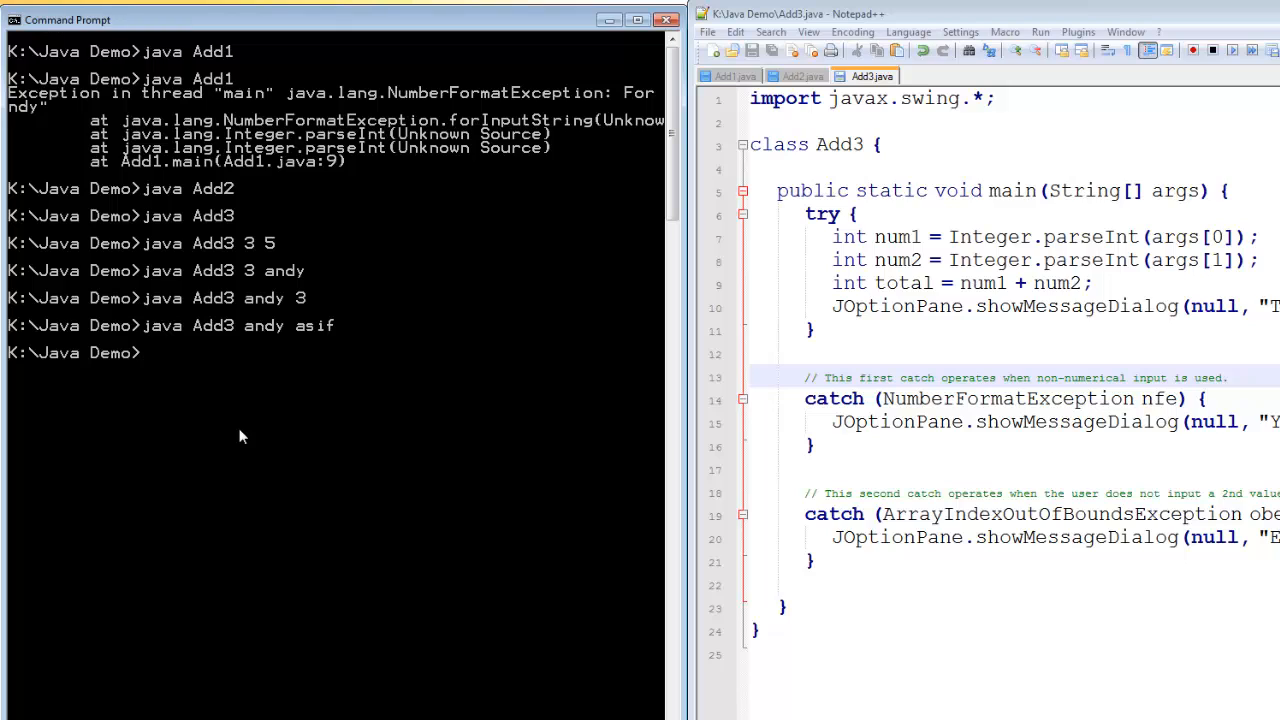
mouse_move(322, 432)
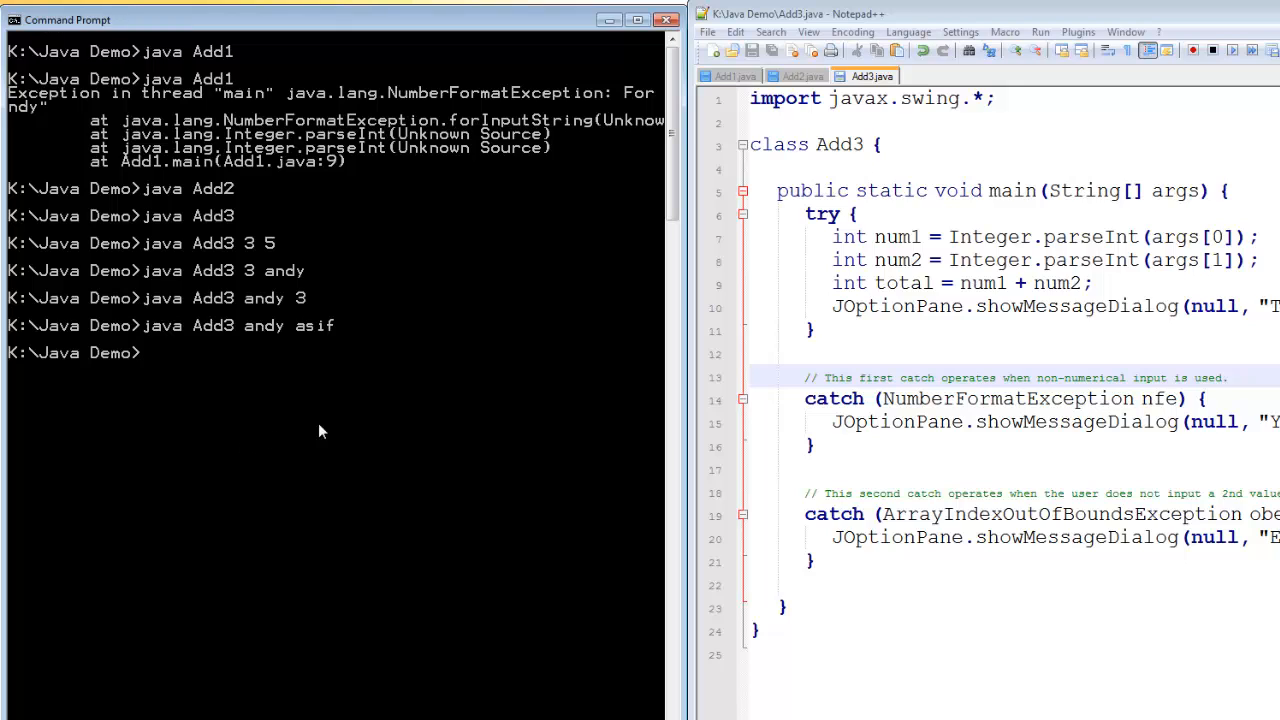